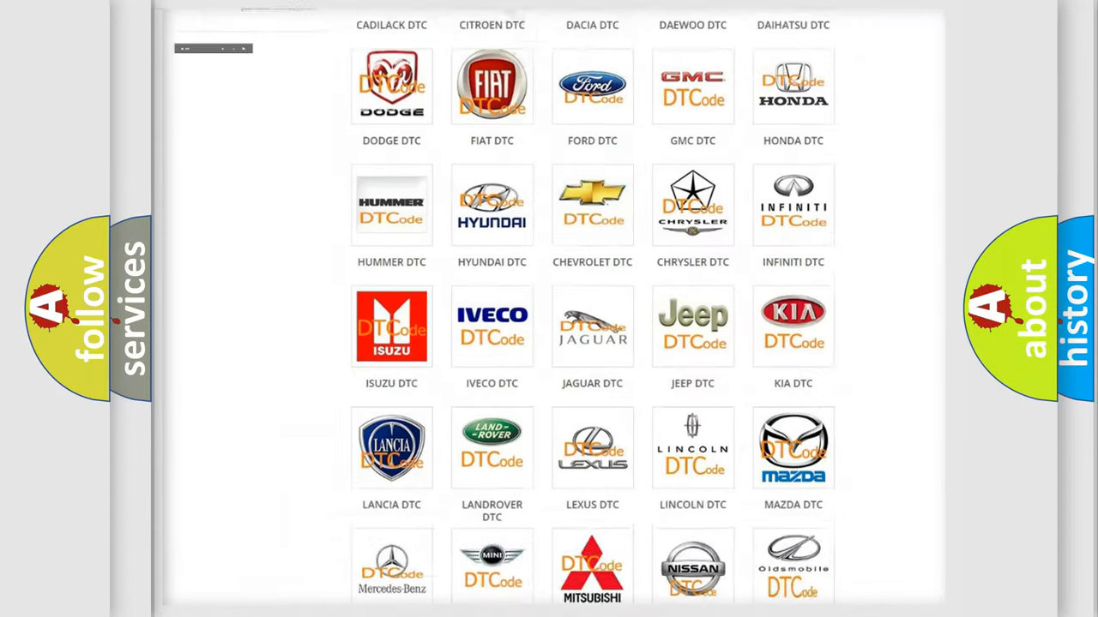
scroll("up", 3)
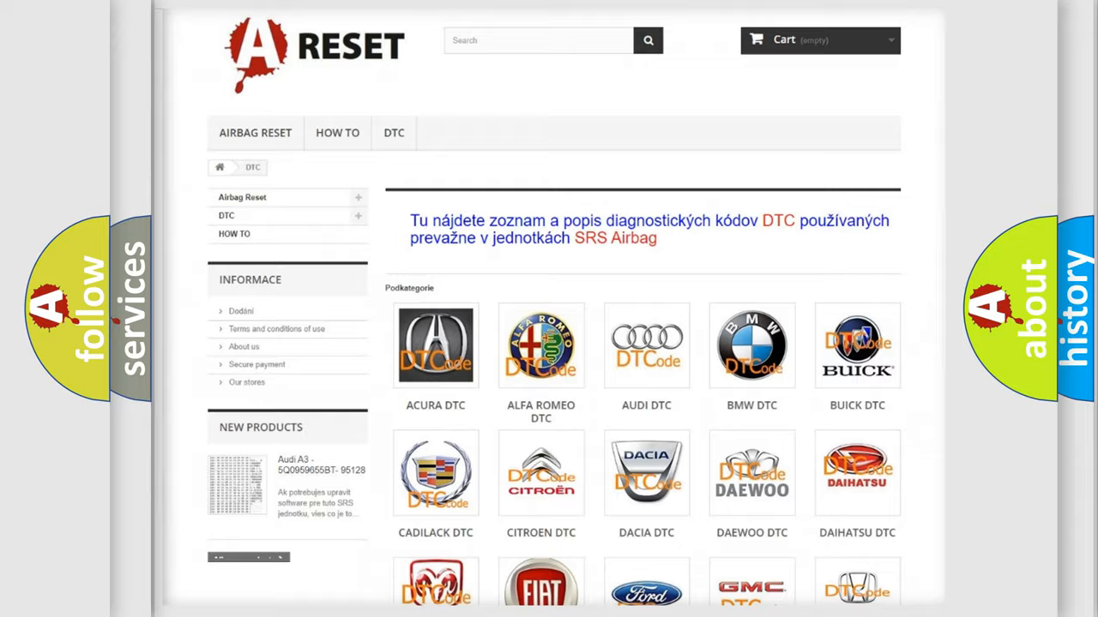
scroll("down", 3)
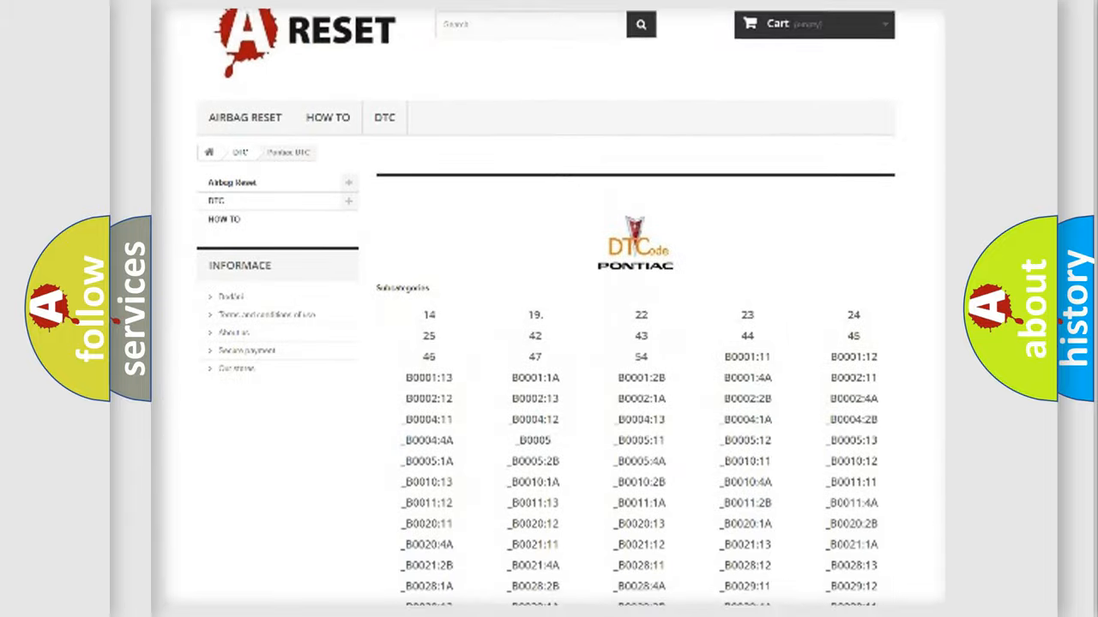
scroll("down", 3)
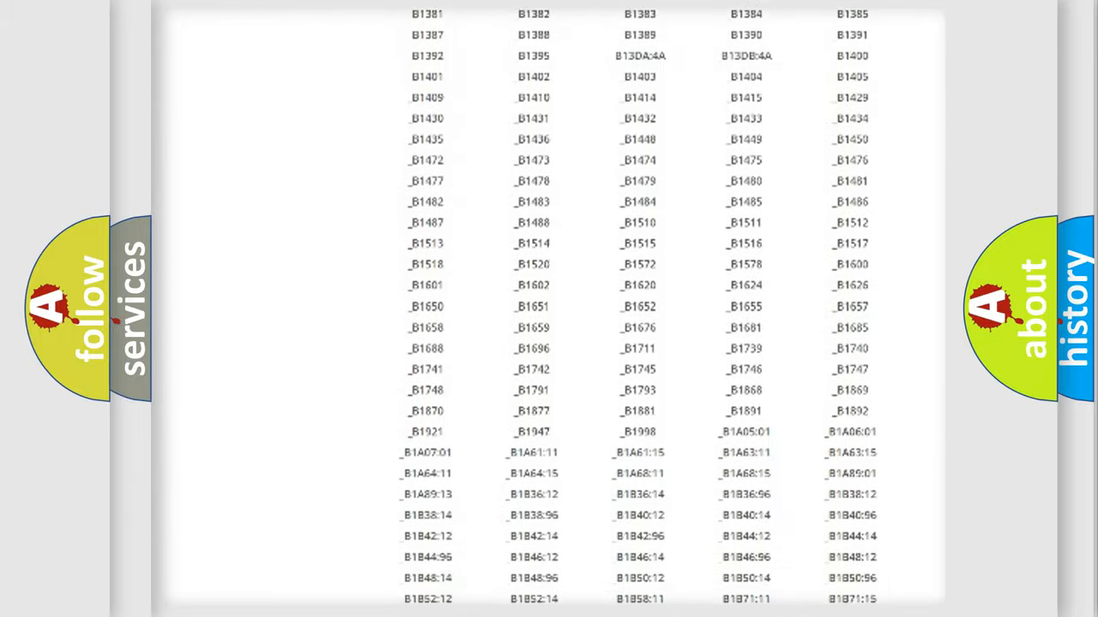
scroll("up", 3)
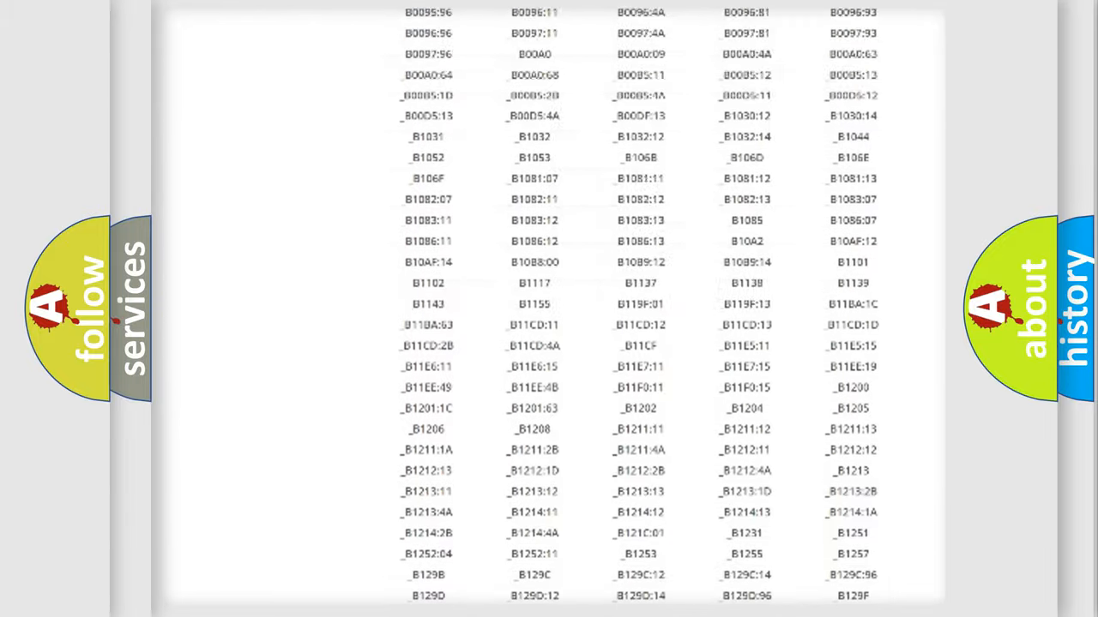